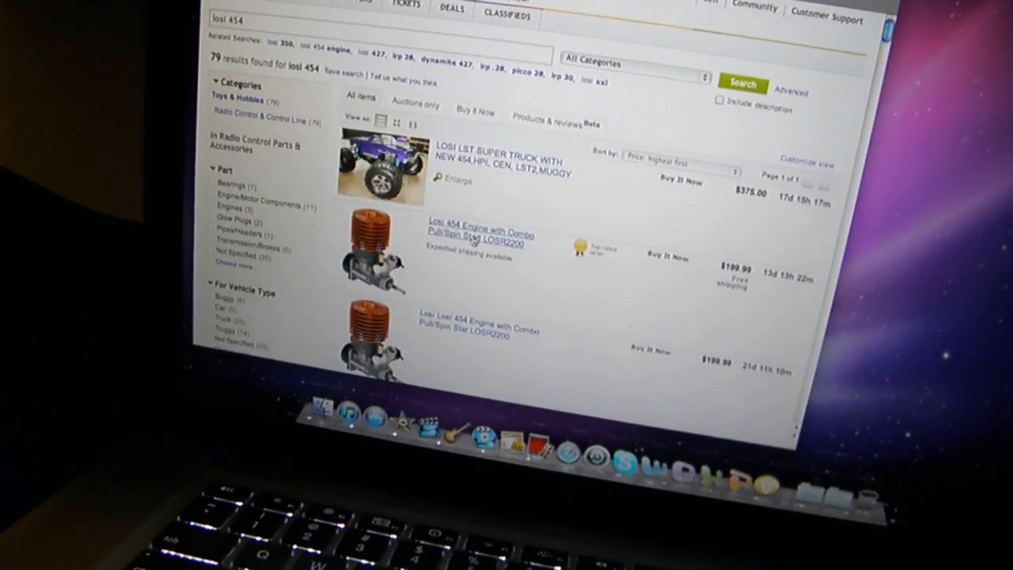
Open the 'Losi 454 Engine with Combo Pull/Spin Start' listing from the losi 454 results.
left_click(475, 238)
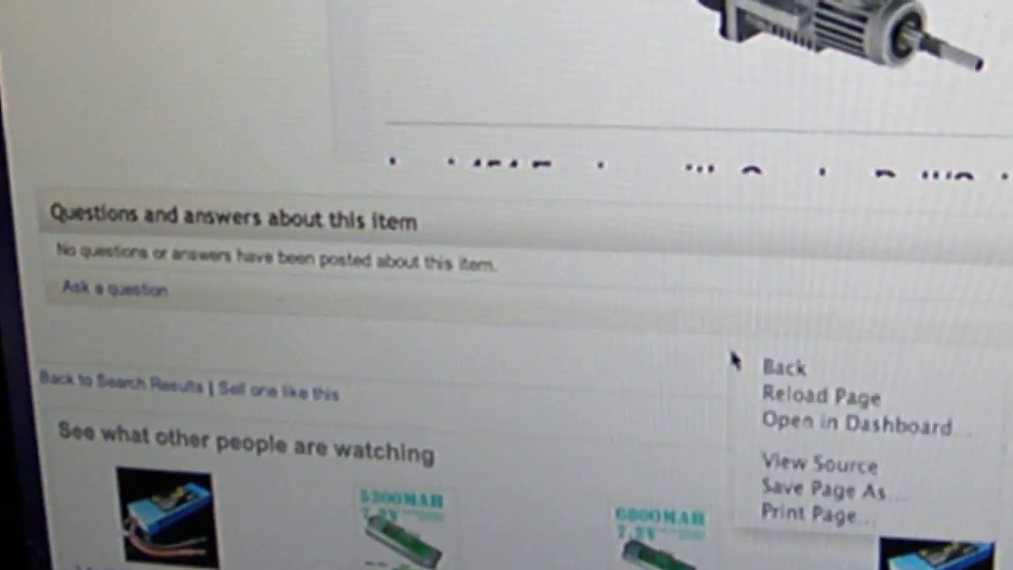
scroll("up", 3)
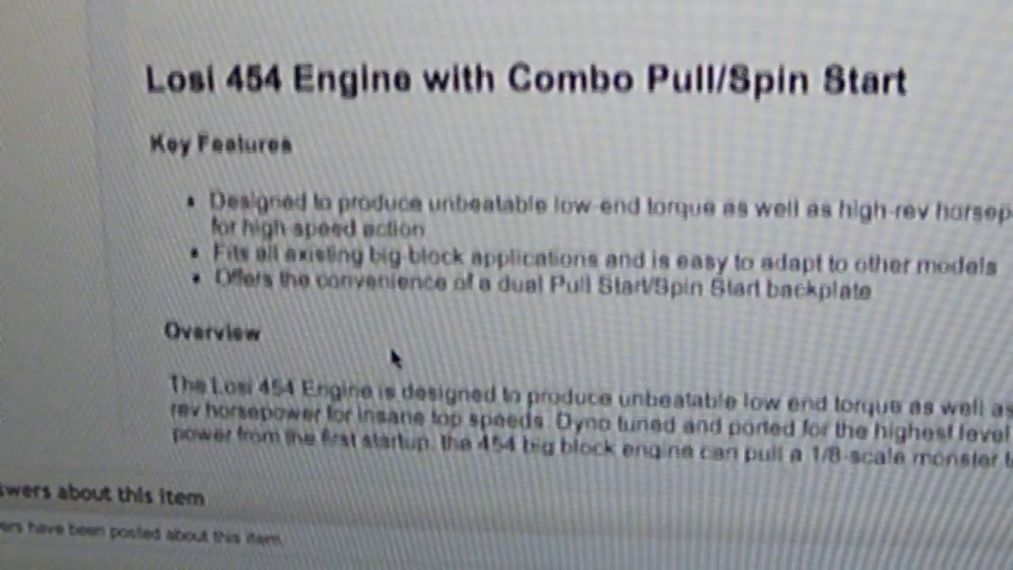
scroll("up", 3)
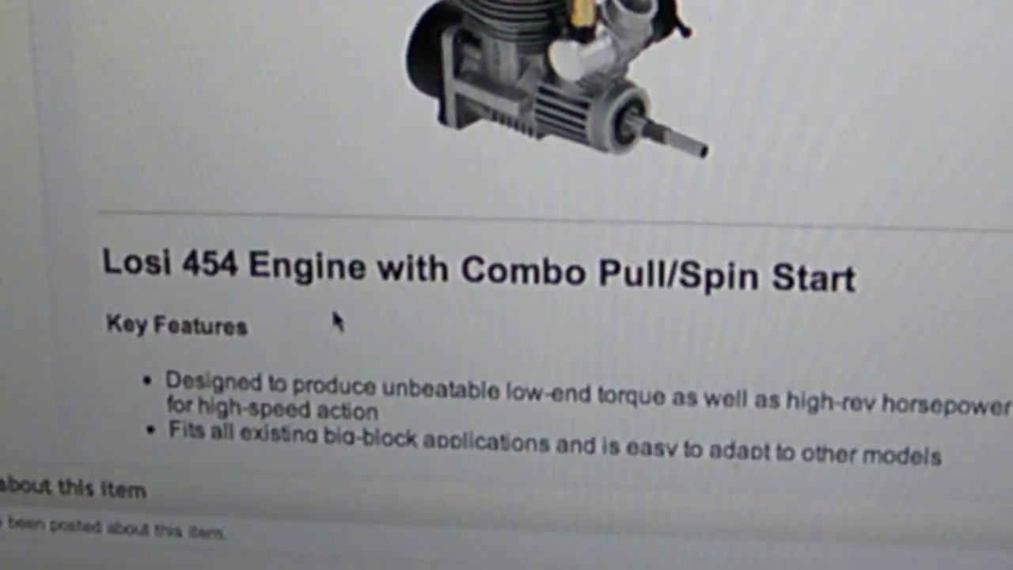
scroll("down", 3)
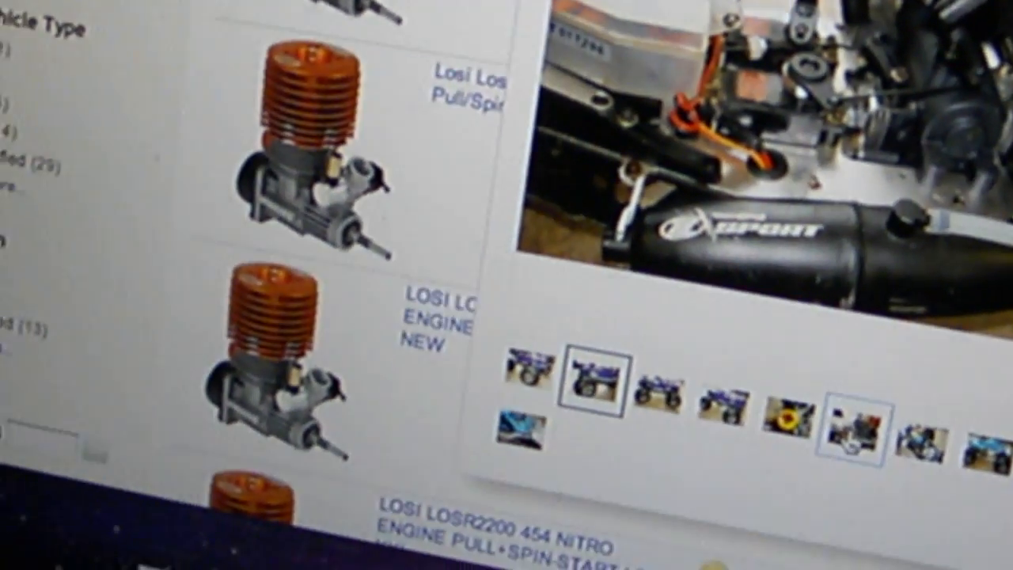
Scroll down through the Losi truck listing's photos.
scroll("down", 3)
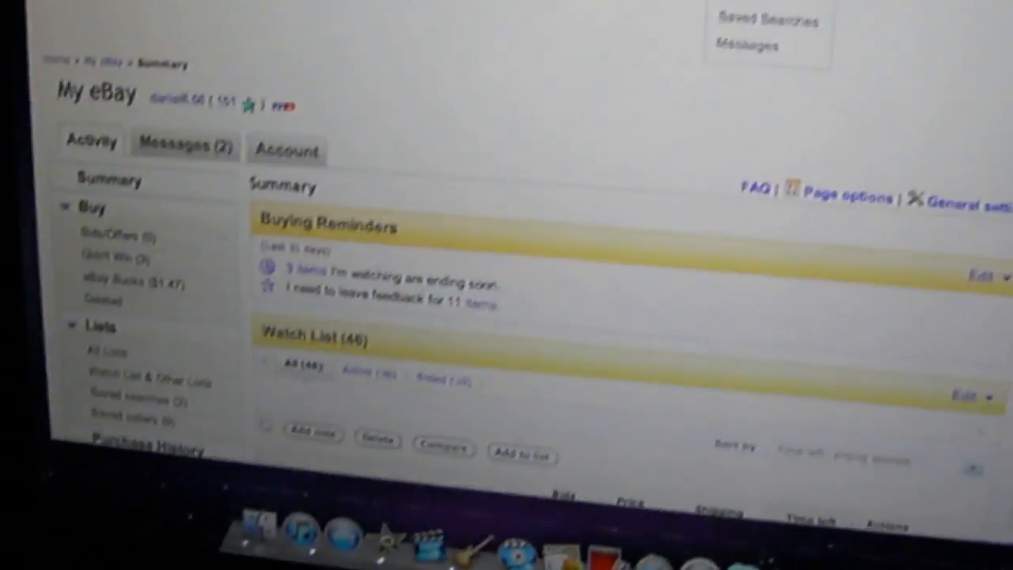
left_click(679, 35)
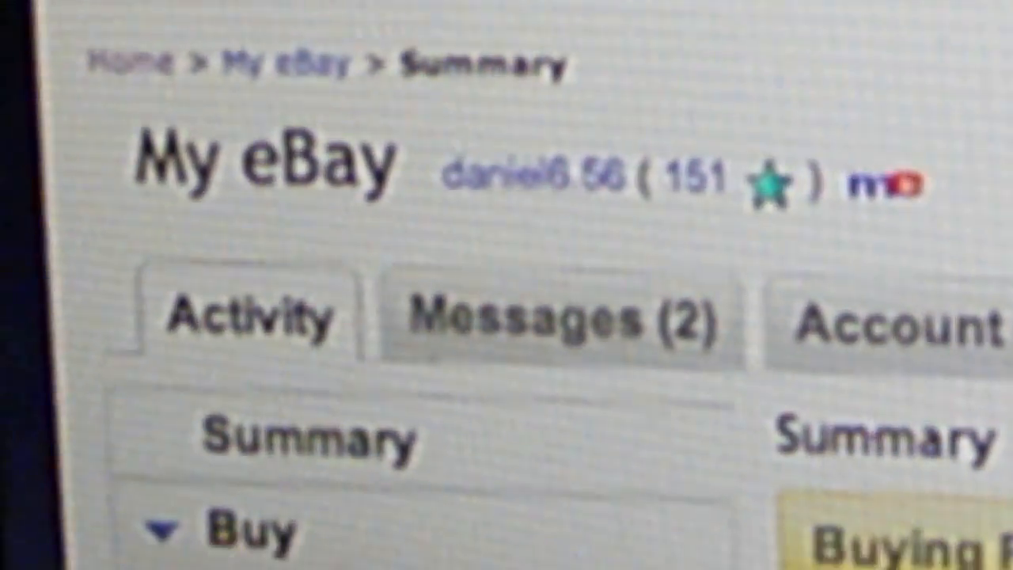
scroll("down", 3)
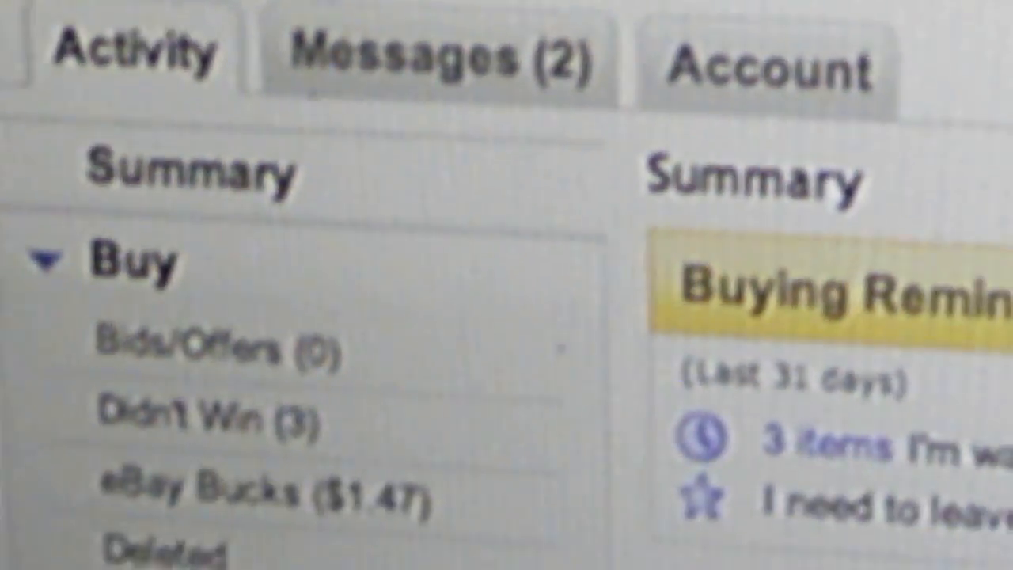